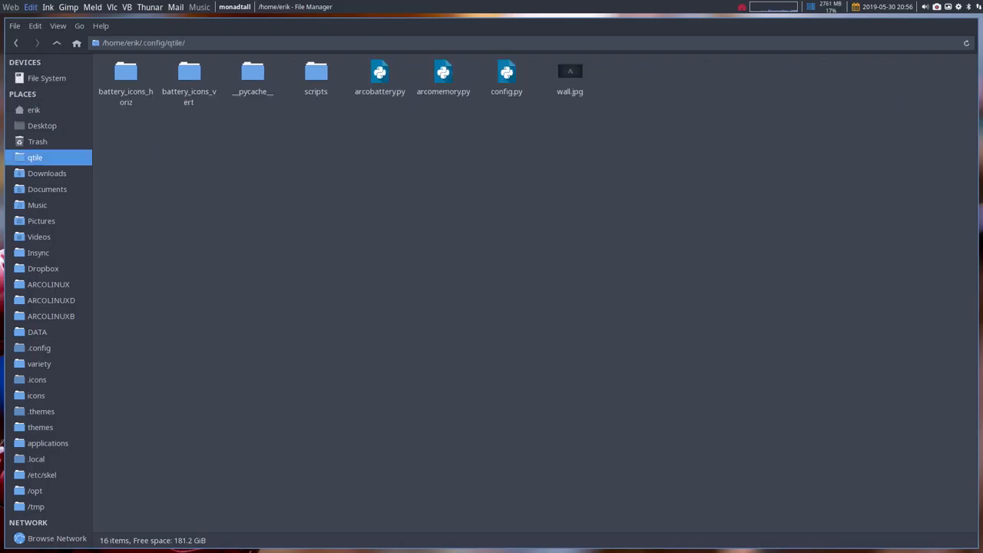
Load the Qtile config.py from ~/.config/qtile into Atom.
{"action": "left_click", "coordinate": [507, 77]}
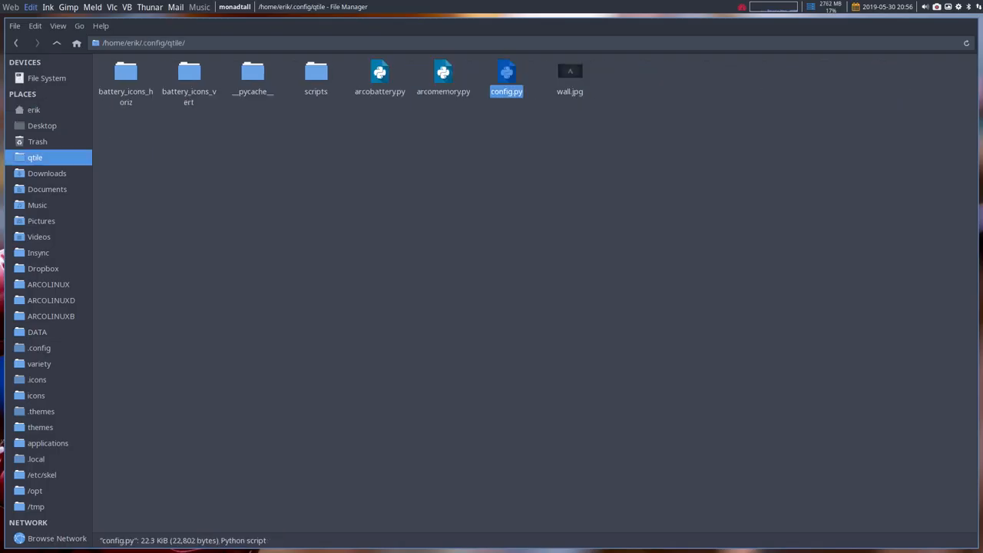
{"action": "double_click", "coordinate": [507, 77]}
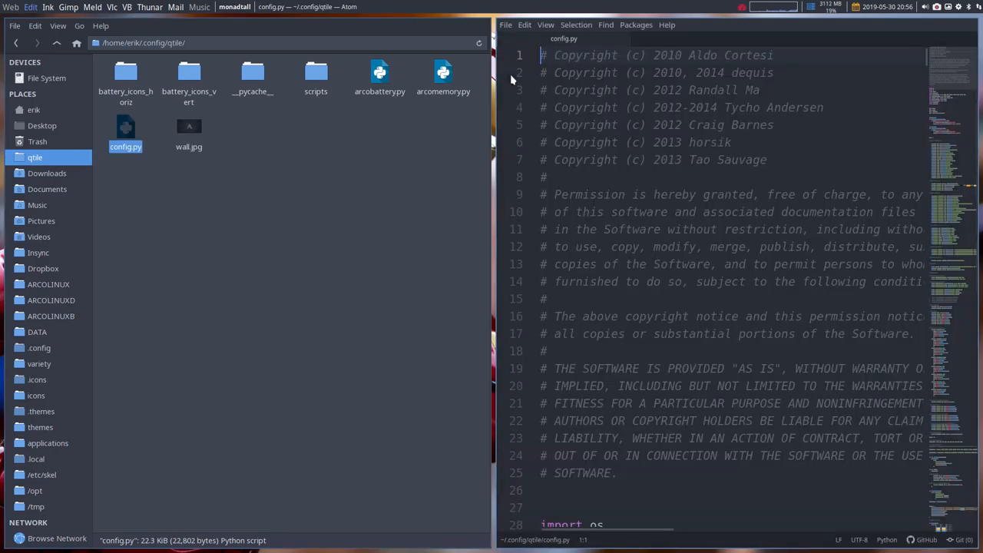
Bring the group names and labels section of config.py into view.
{"action": "scroll", "scroll_direction": "down", "scroll_amount": 3}
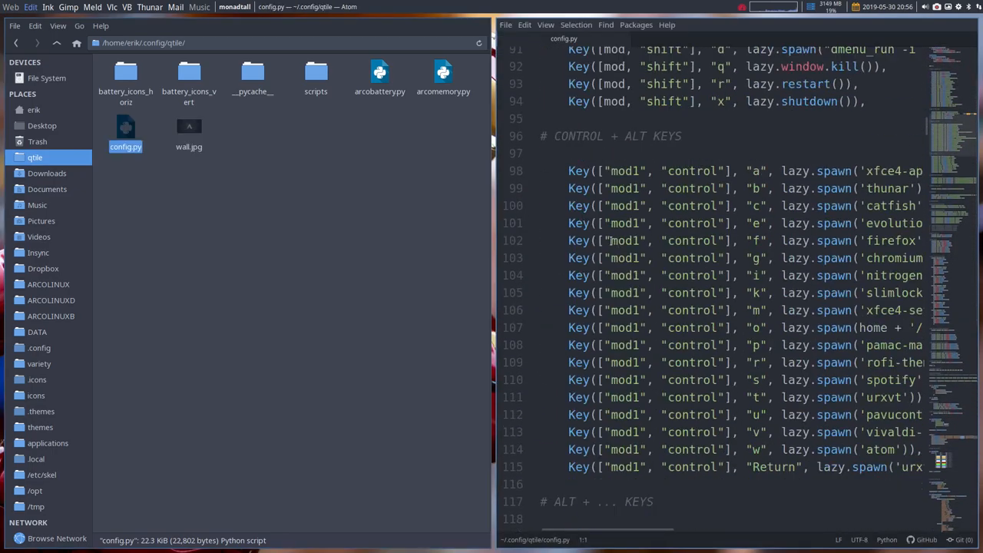
{"action": "scroll", "scroll_direction": "down", "scroll_amount": 3}
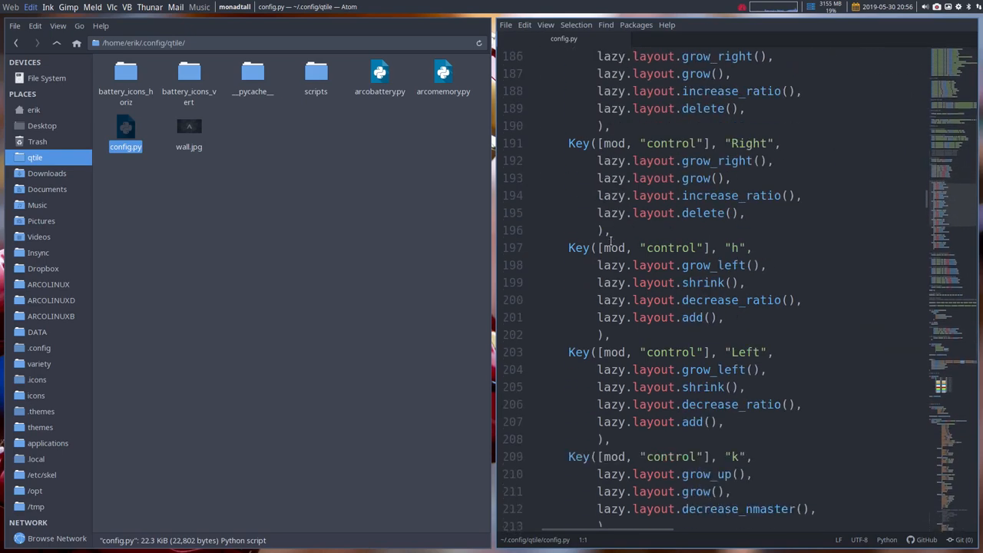
{"action": "scroll", "scroll_direction": "down", "scroll_amount": 3}
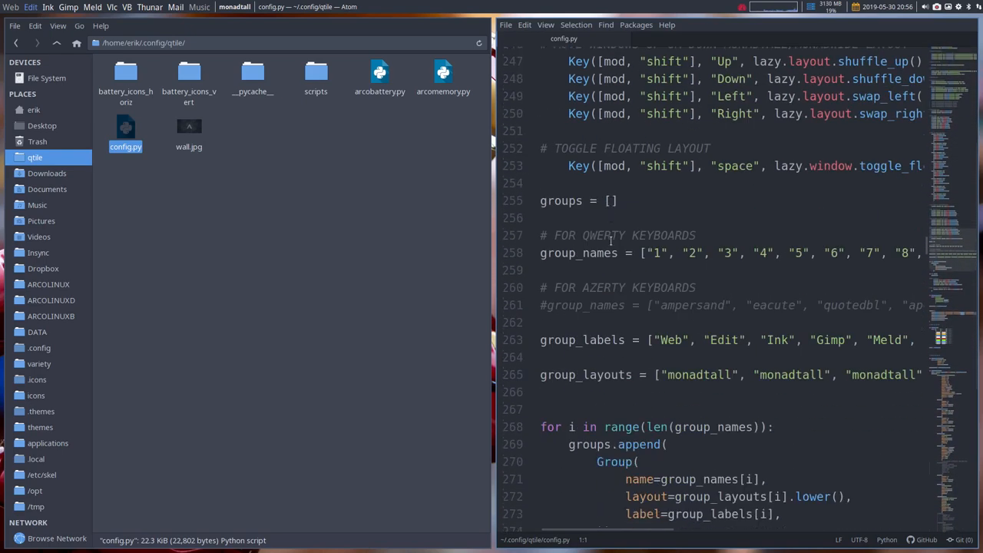
{"action": "scroll", "scroll_direction": "down", "scroll_amount": 3}
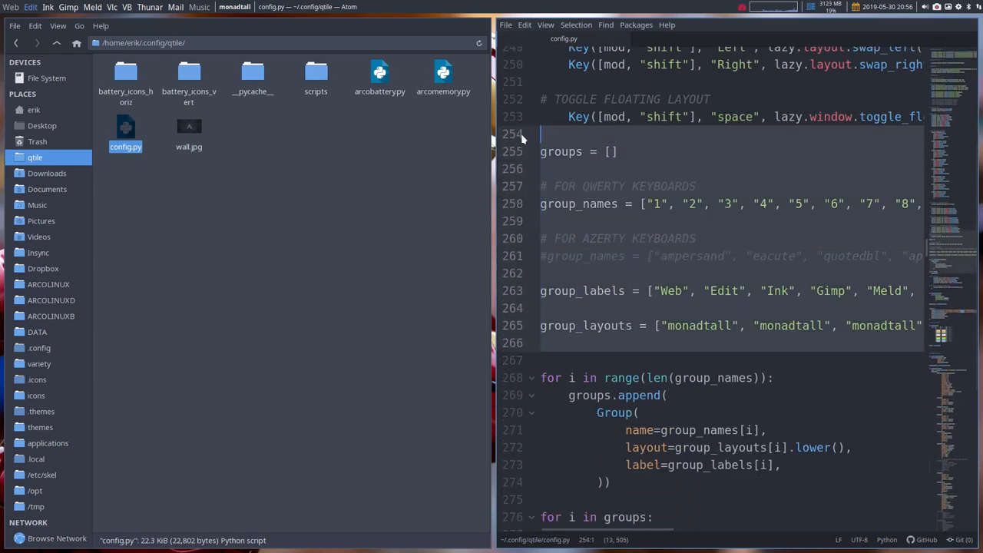
{"action": "left_click", "coordinate": [666, 291]}
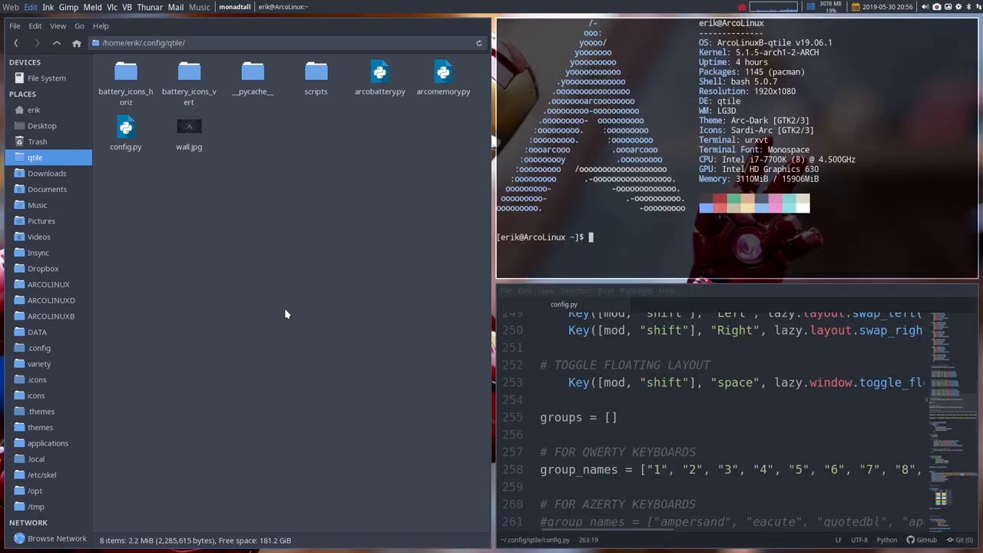
Run the update alias in urxvt, upgrading arcolinux-qtile-git into /etc/skel/.config/qtile.
{"action": "type", "text": "update"}
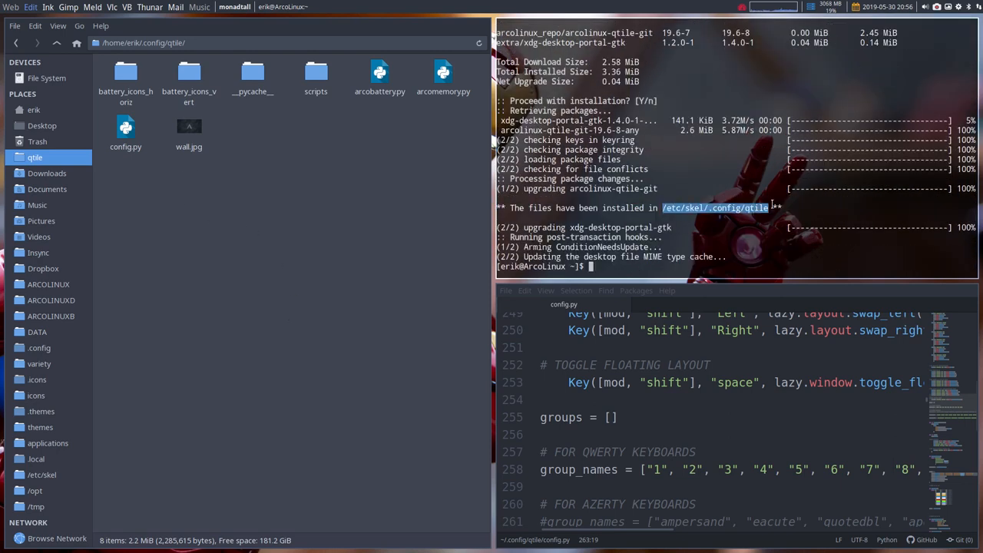
{"action": "mouse_move", "coordinate": [760, 222]}
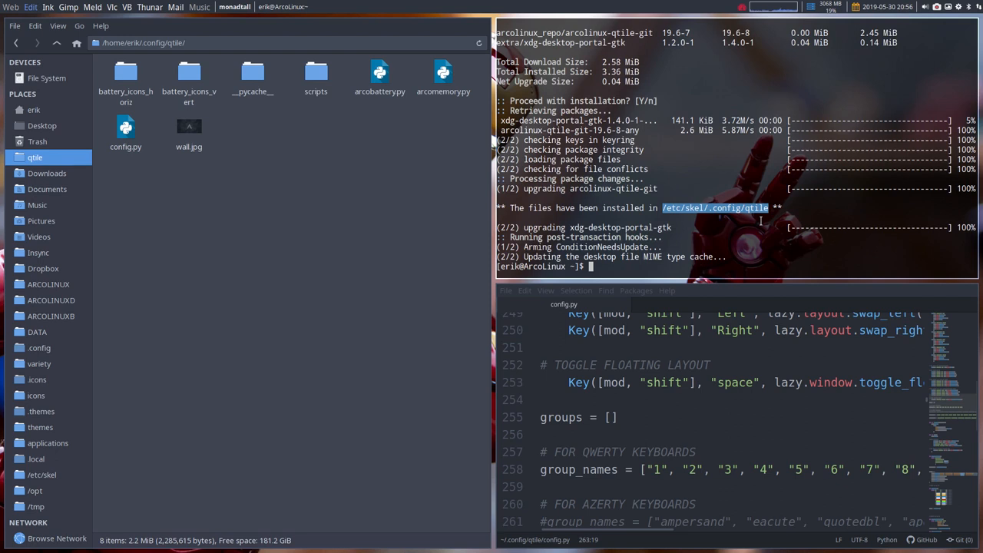
{"action": "type", "text": "skel"}
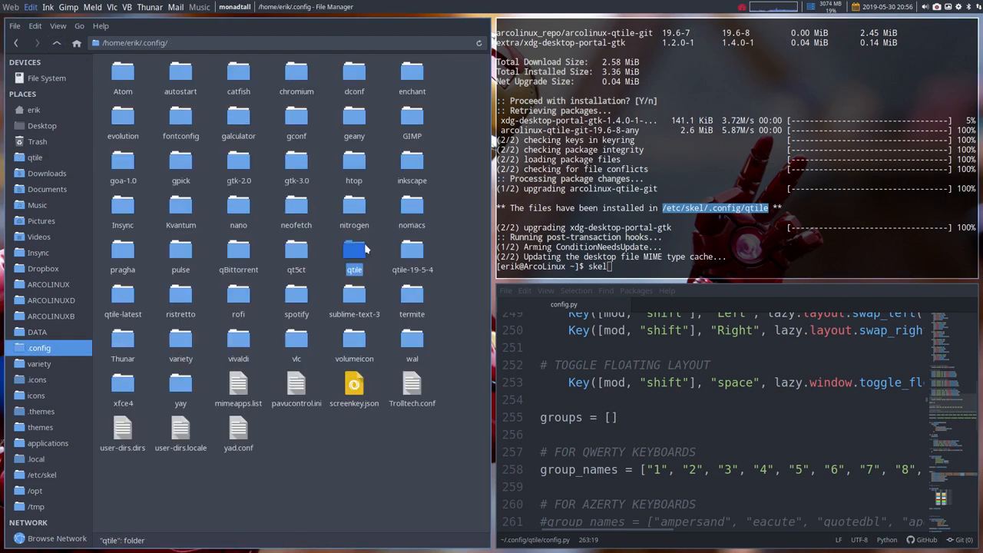
{"action": "mouse_move", "coordinate": [438, 257]}
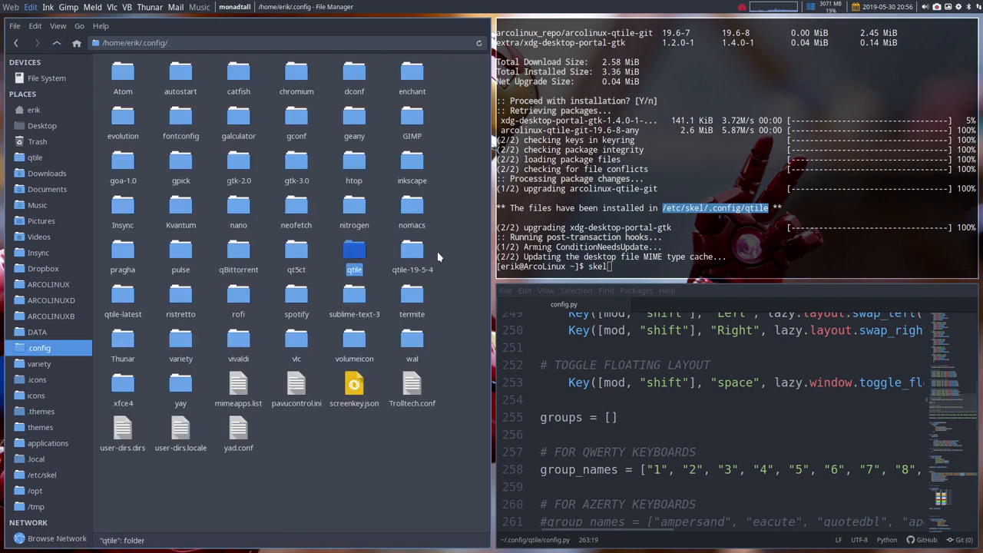
Copy the qtile folder in ~/.config and rename the copy qtile-mine.
{"action": "left_click", "coordinate": [412, 253]}
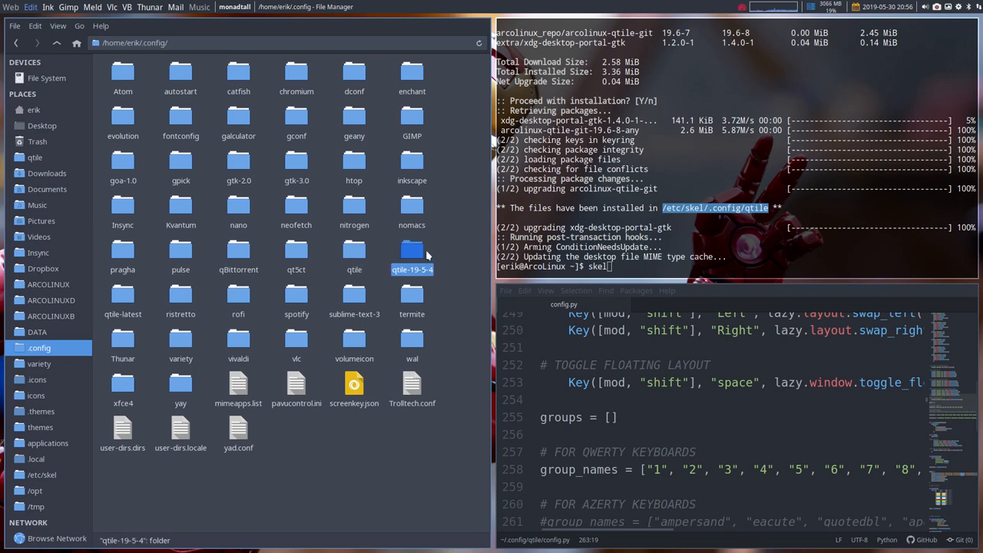
{"action": "mouse_move", "coordinate": [430, 274]}
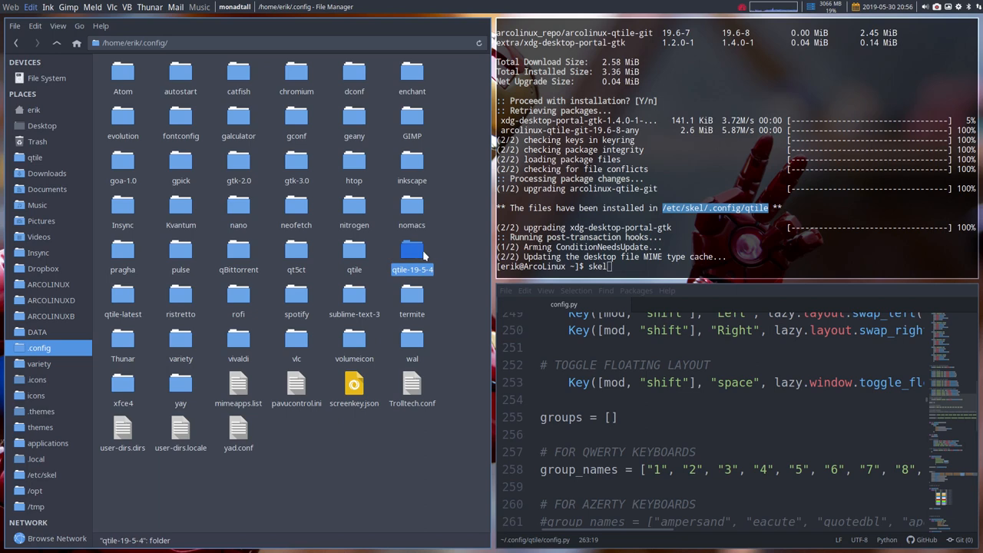
{"action": "left_click", "coordinate": [123, 296]}
{"action": "type", "text": "qtile-"}
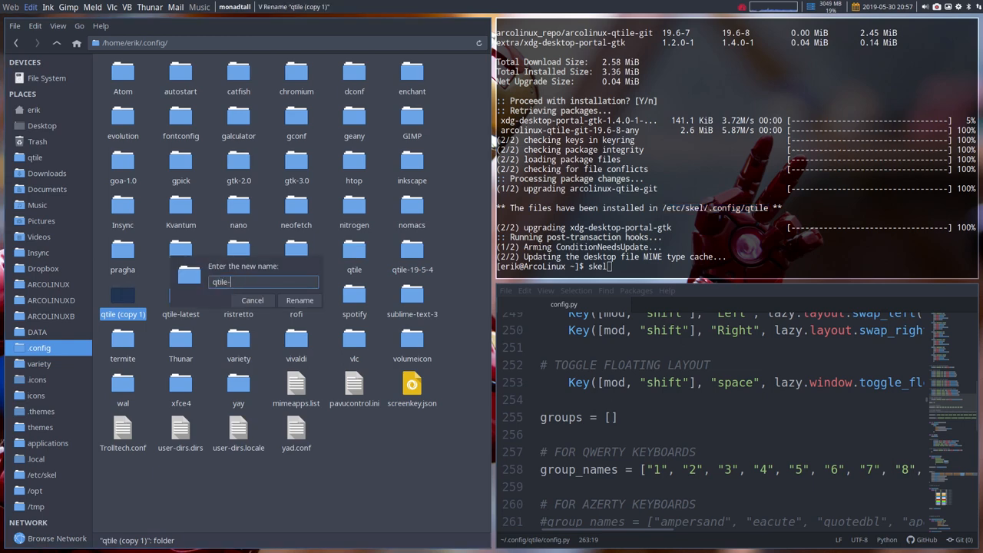
{"action": "left_click", "coordinate": [299, 300]}
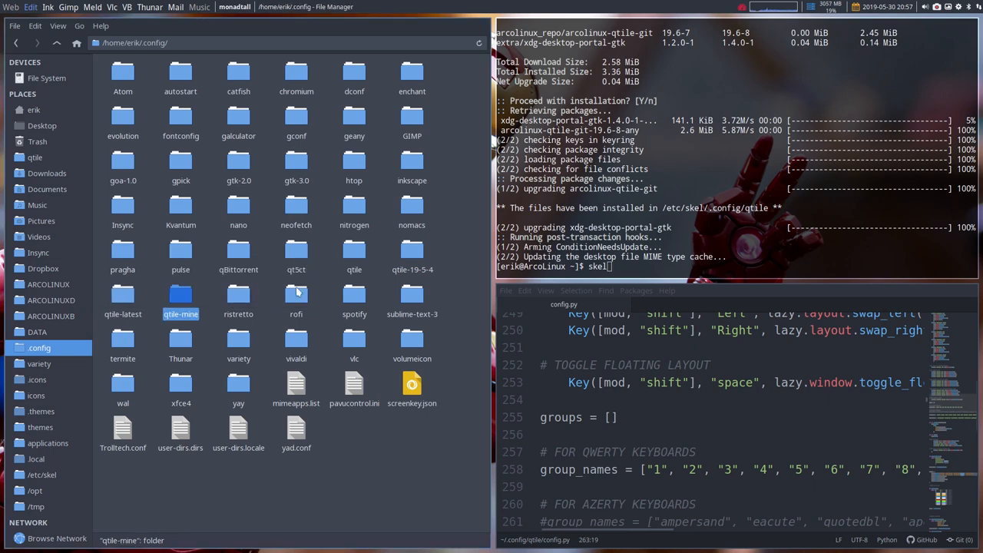
{"action": "mouse_move", "coordinate": [354, 254]}
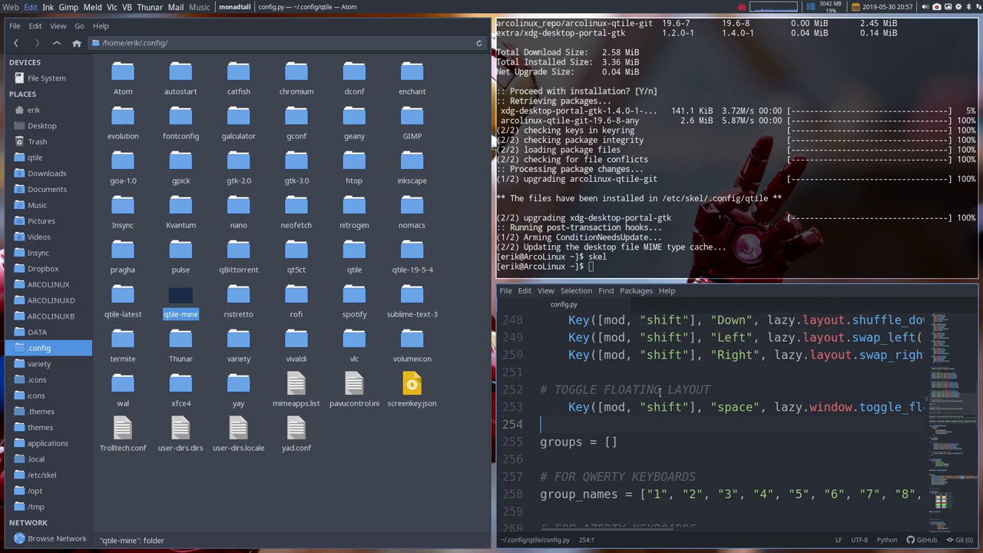
{"action": "scroll", "scroll_direction": "down", "scroll_amount": 3}
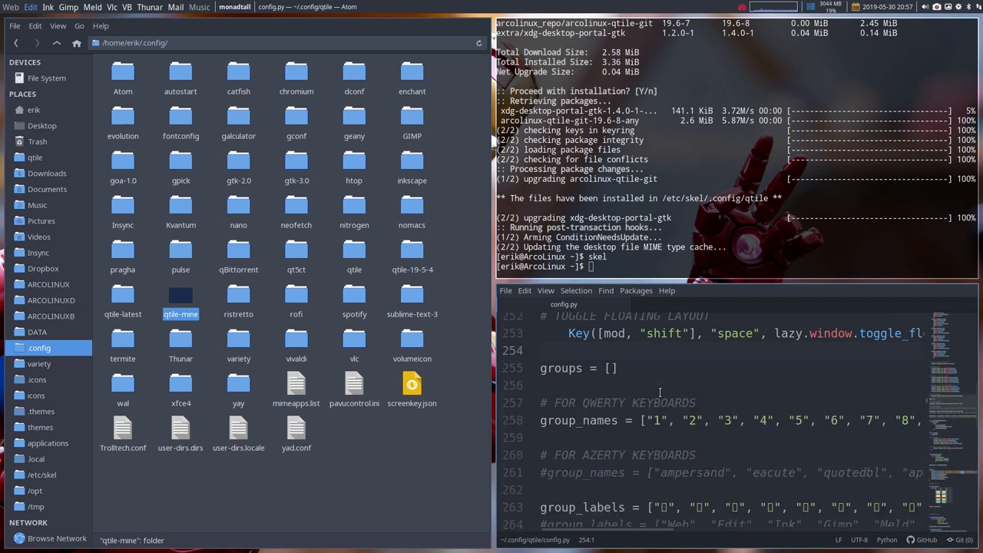
{"action": "scroll", "scroll_direction": "down", "scroll_amount": 3}
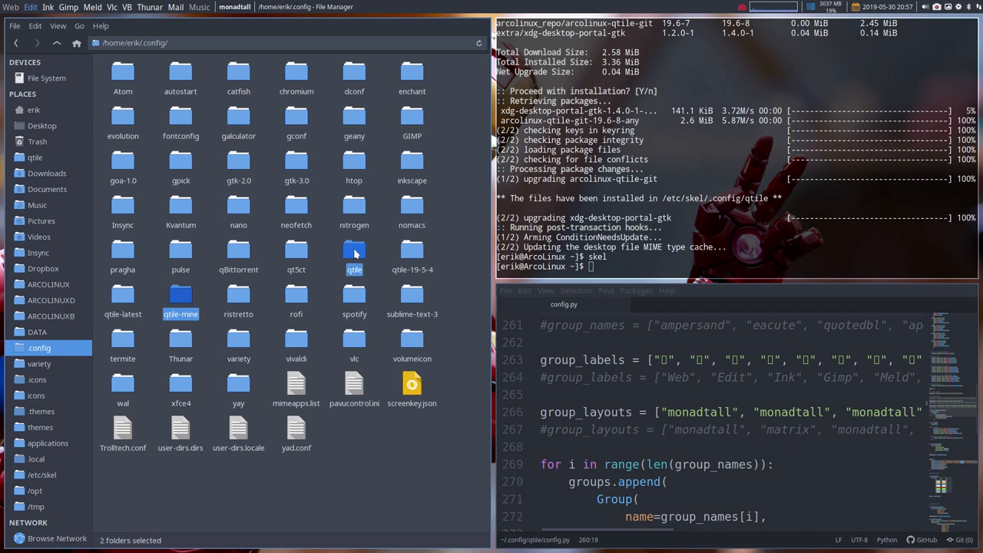
Send the qtile and qtile-mine folders to Meld for comparison.
{"action": "right_click", "coordinate": [353, 249]}
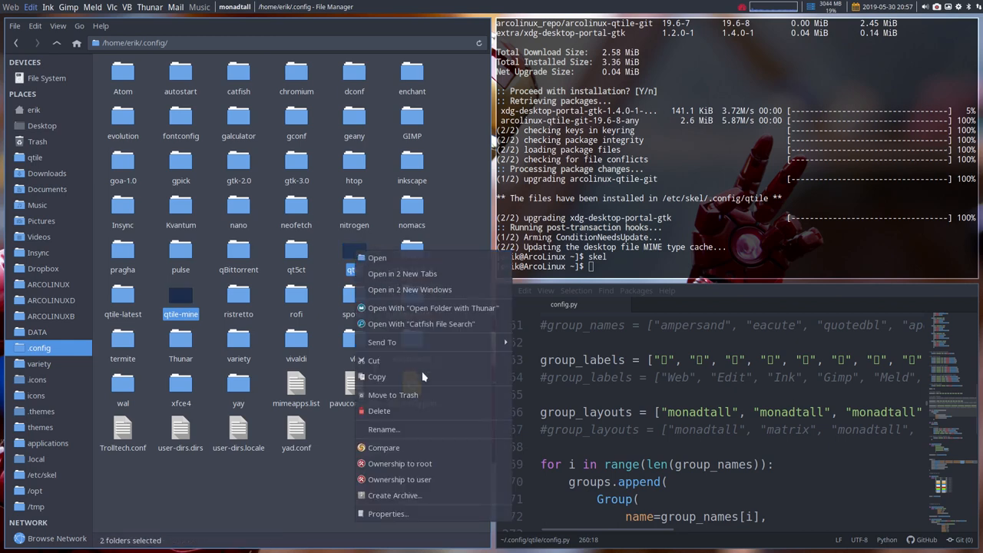
{"action": "left_click", "coordinate": [384, 447]}
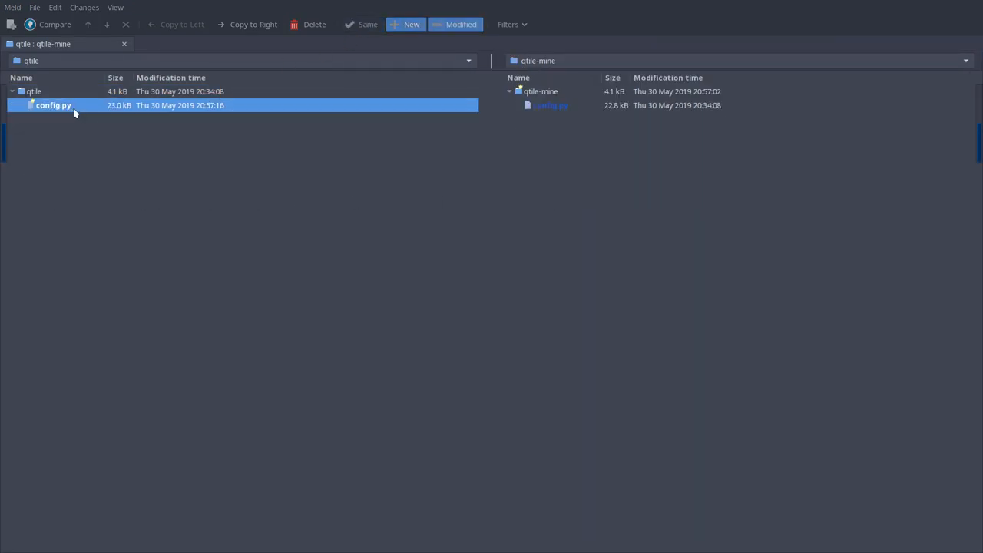
View the config.py file diff in Meld down to the group_labels and group_layouts lines.
{"action": "double_click", "coordinate": [52, 105]}
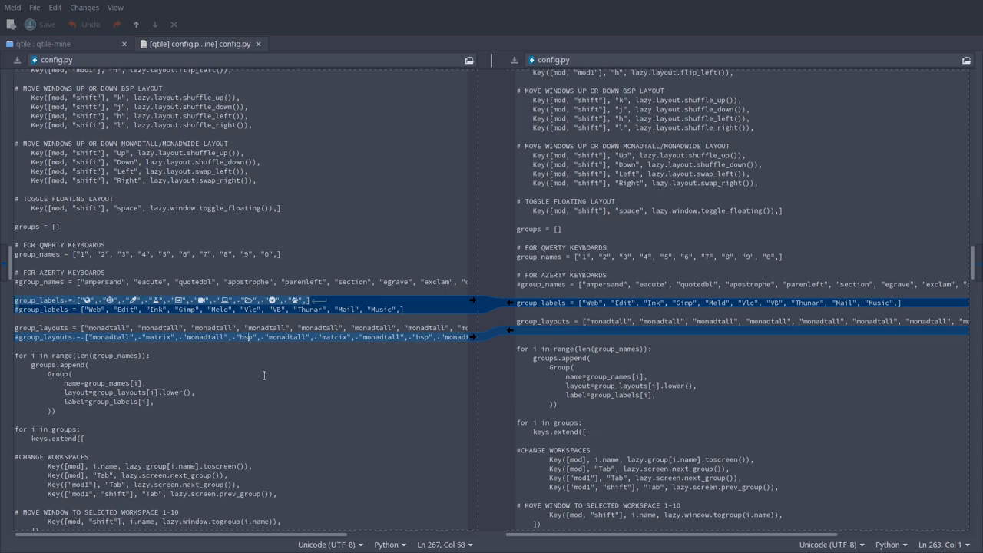
{"action": "scroll", "scroll_direction": "down", "scroll_amount": 3}
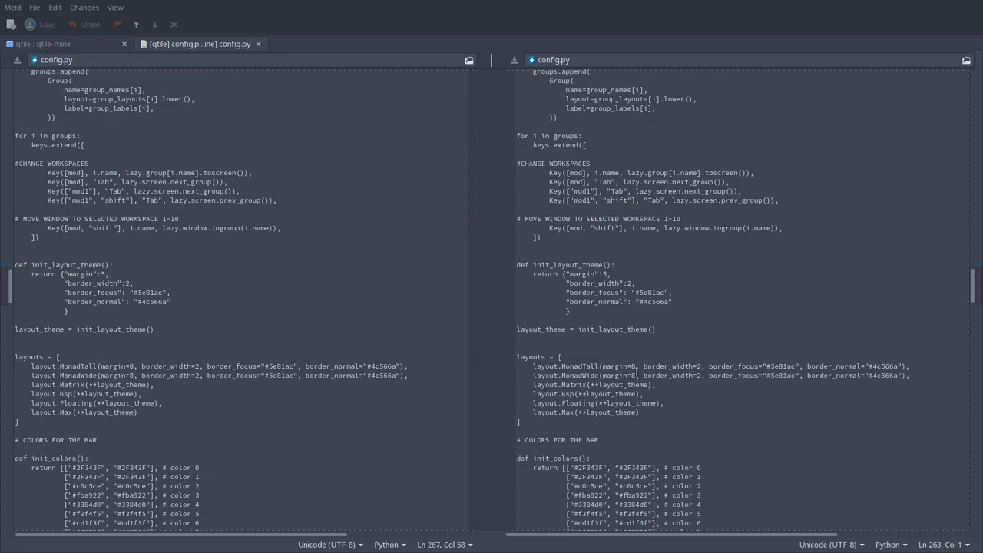
{"action": "scroll", "scroll_direction": "down", "scroll_amount": 3}
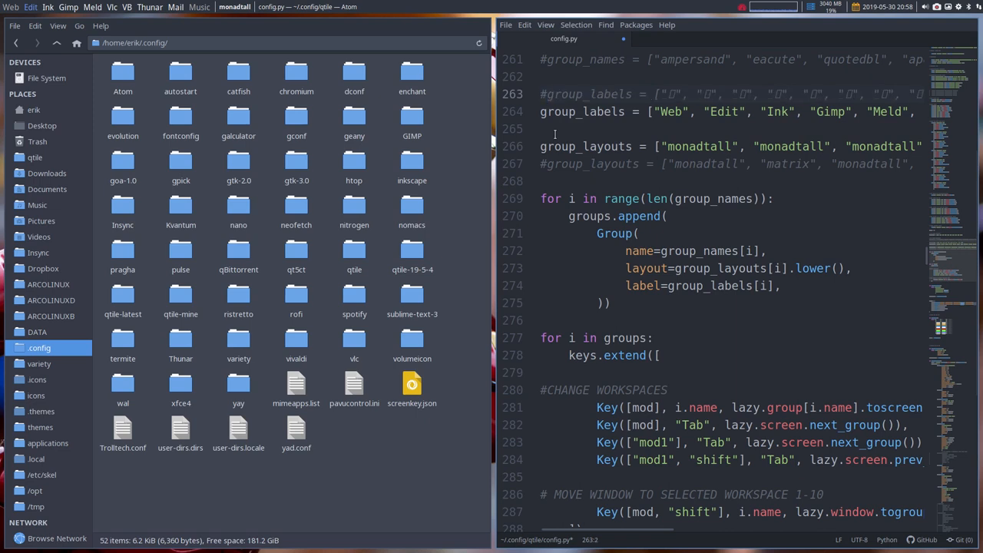
Switch config.py to the text labels Web, Edit, Ink, Gimp, Meld and the mixed layouts with matrix.
{"action": "left_click", "coordinate": [544, 94]}
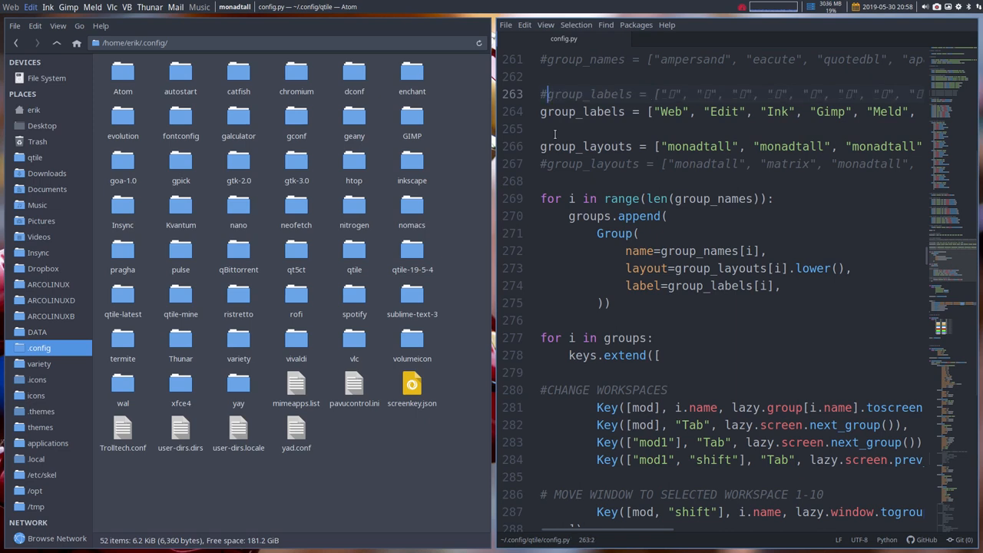
{"action": "left_click", "coordinate": [543, 163]}
{"action": "type", "text": "#"}
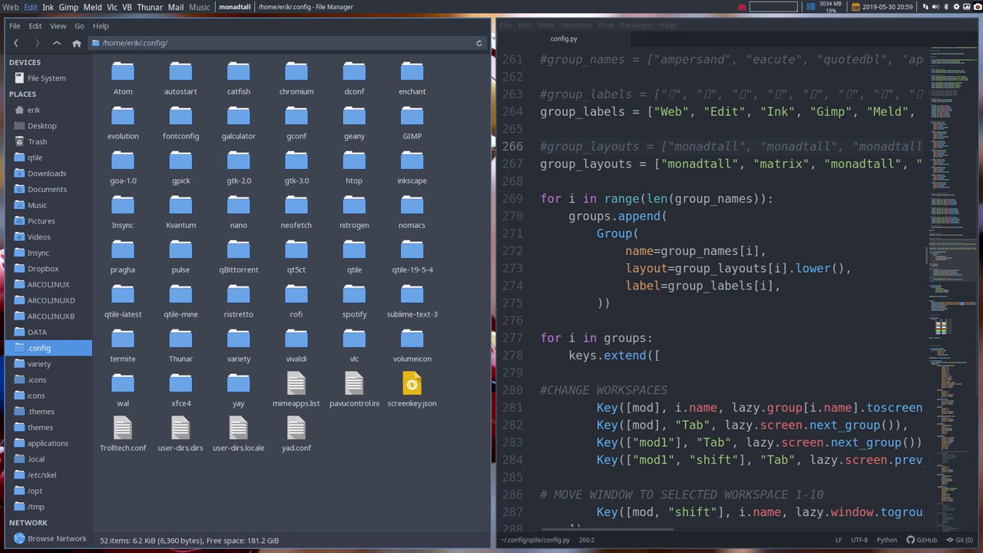
{"action": "scroll", "scroll_direction": "down", "scroll_amount": 3}
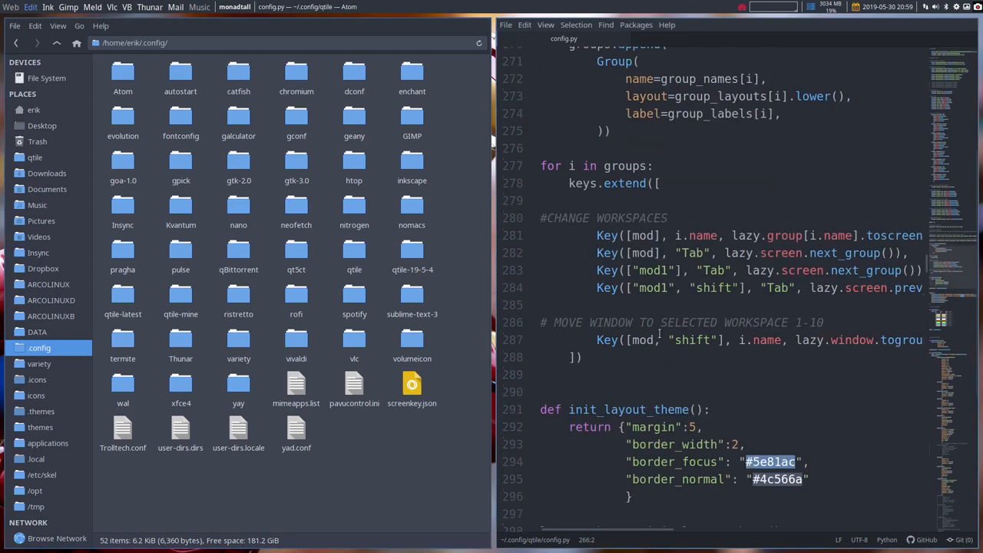
{"action": "scroll", "scroll_direction": "down", "scroll_amount": 3}
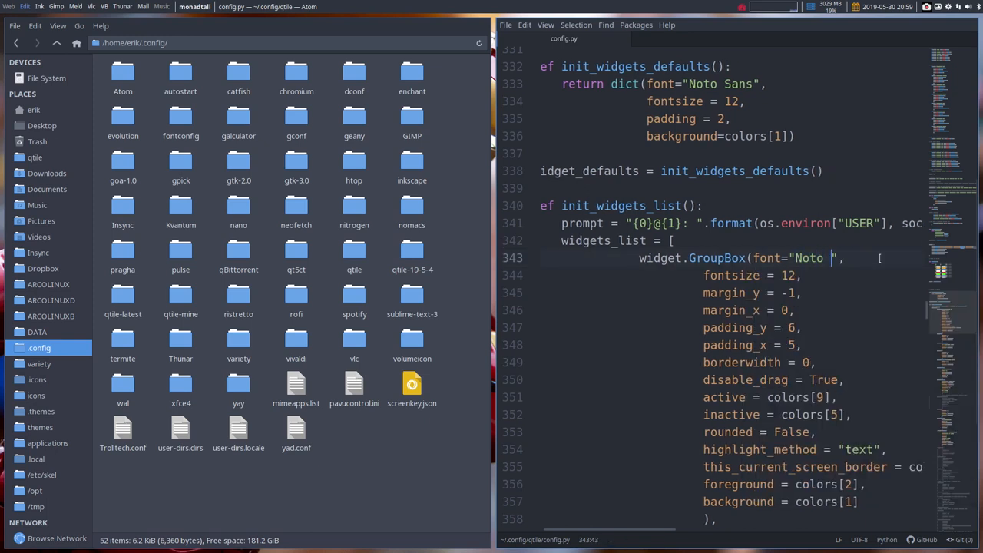
Change the GroupBox widget font from "Noto Sans" to "FontAwesome" in init_widgets_list.
{"action": "type", "text": "Sans"}
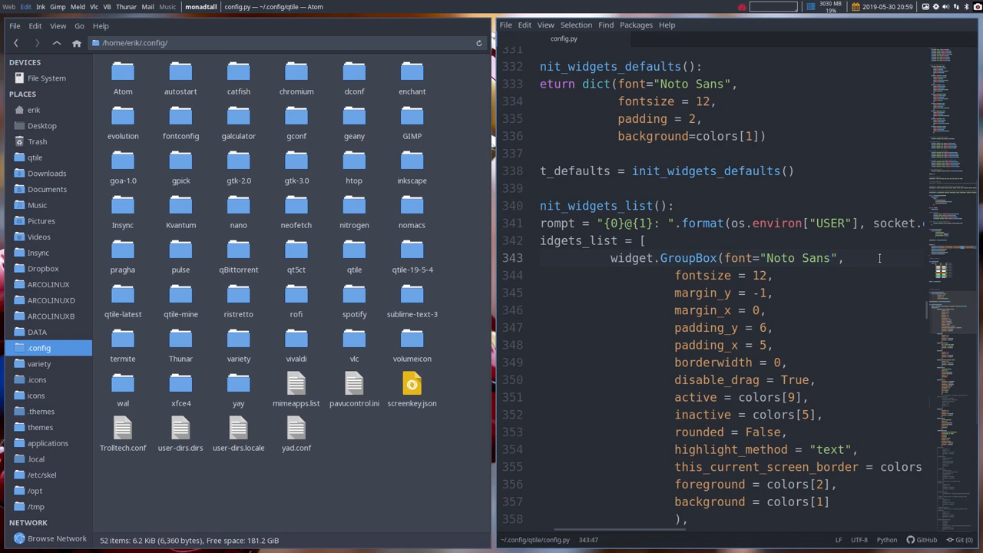
{"action": "type", "text": "FontAwesome"}
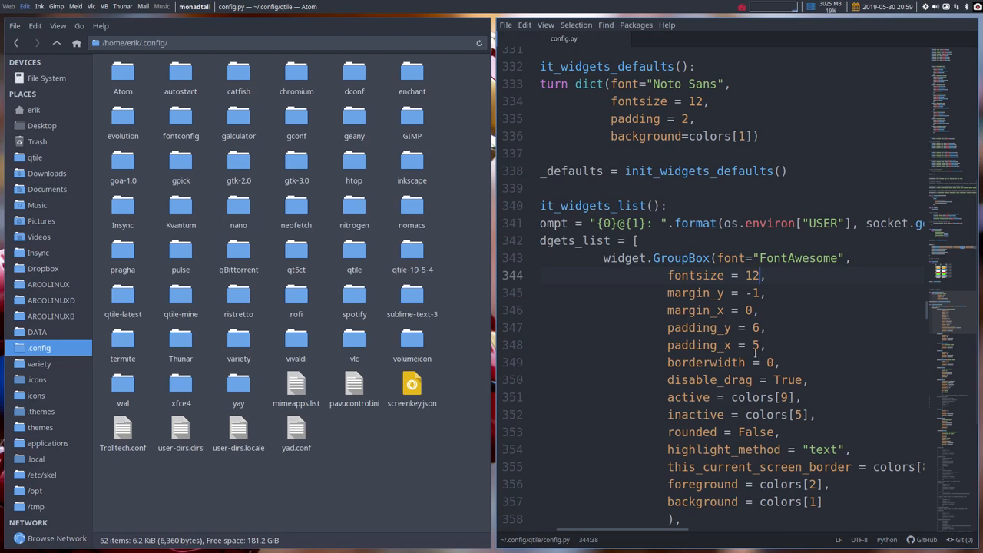
{"action": "scroll", "scroll_direction": "up", "scroll_amount": 3}
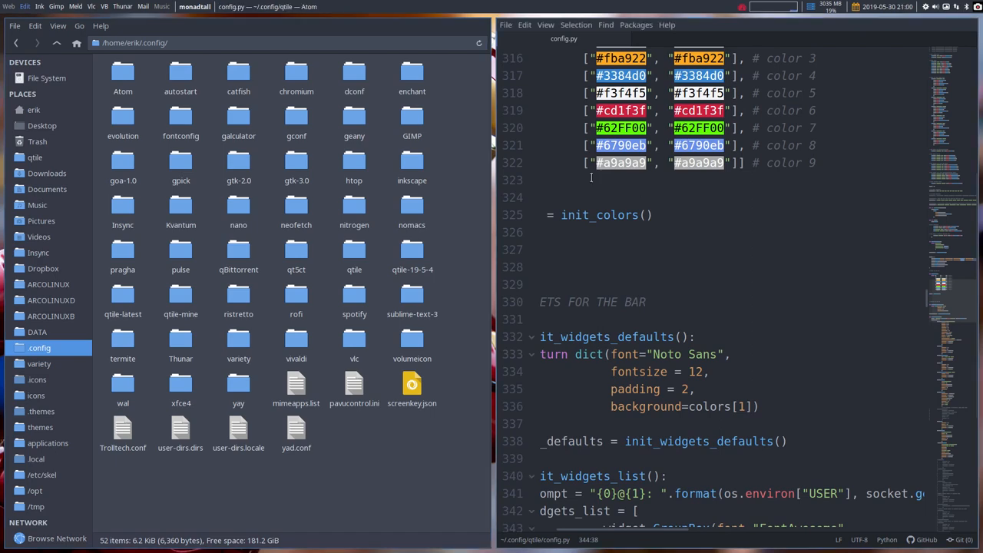
{"action": "scroll", "scroll_direction": "up", "scroll_amount": 3}
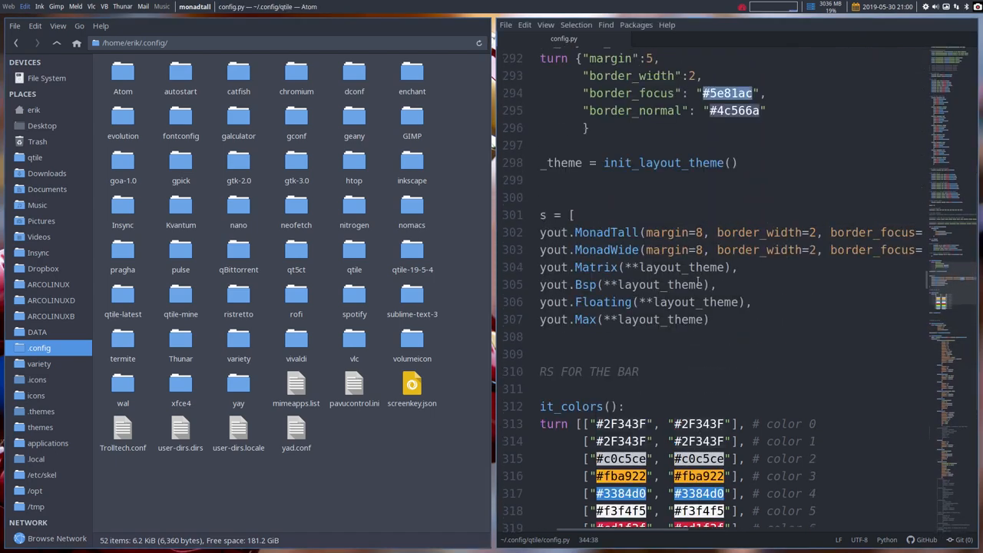
{"action": "scroll", "scroll_direction": "up", "scroll_amount": 3}
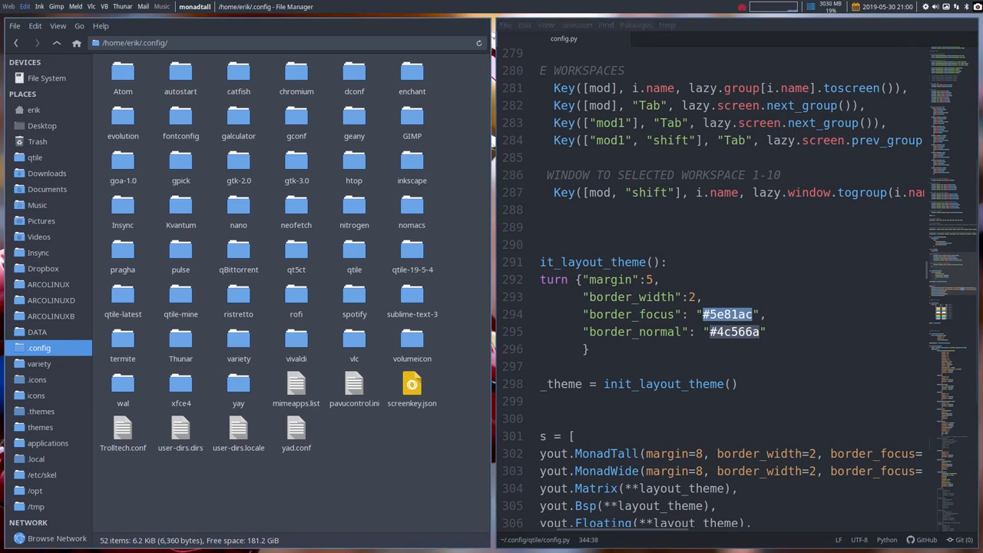